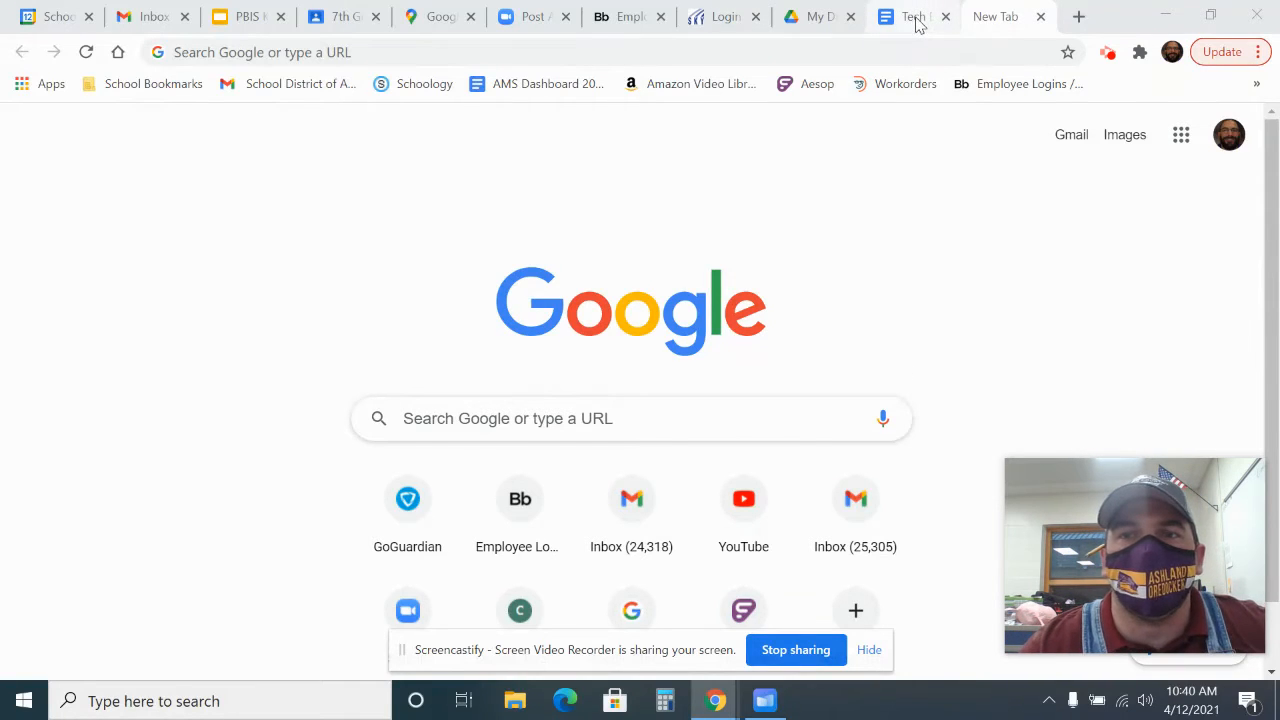
Step: Copy the weekly objectives from the Google Doc into the 7th Grade Tech Ed announcement
left_click(908, 16)
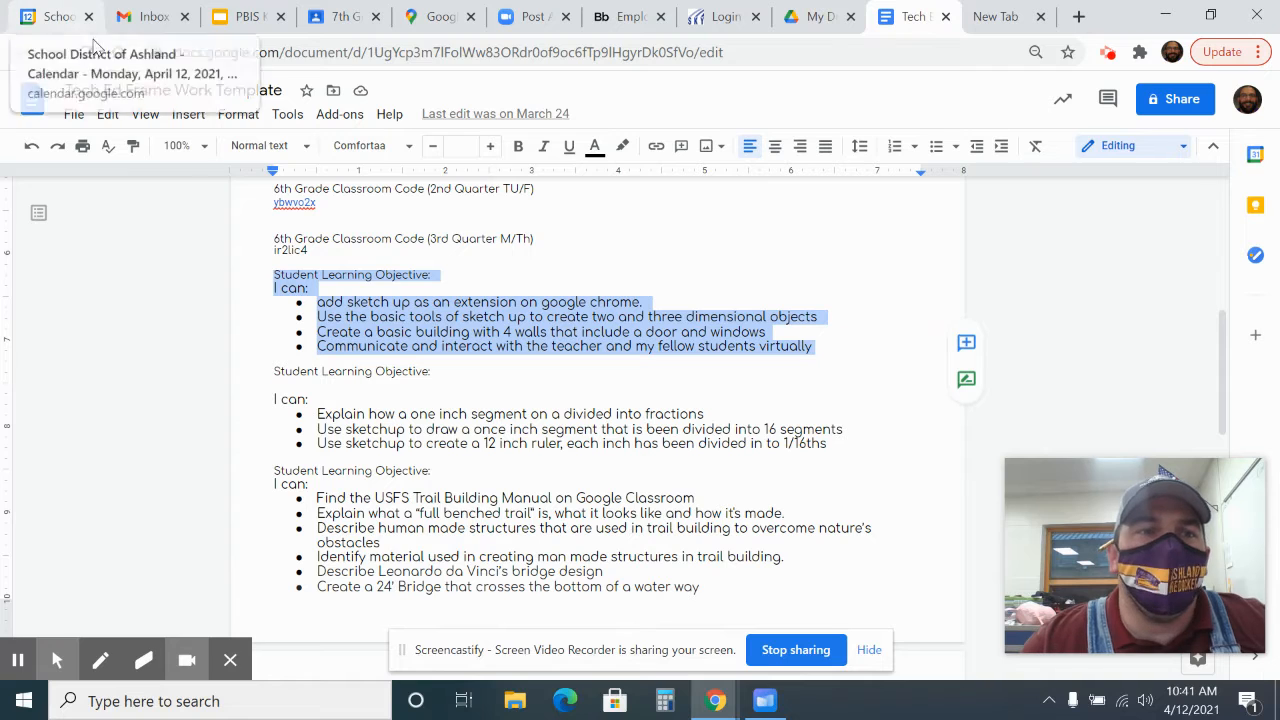
left_click(344, 16)
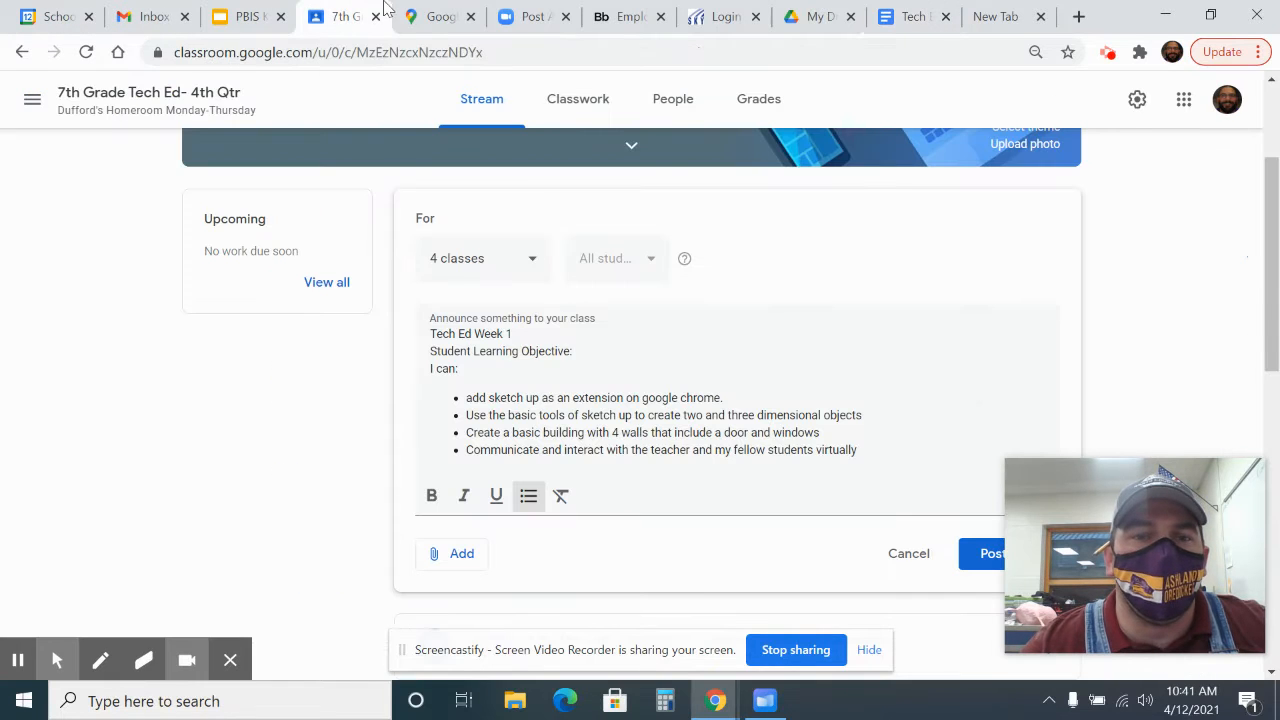
mouse_move(532, 16)
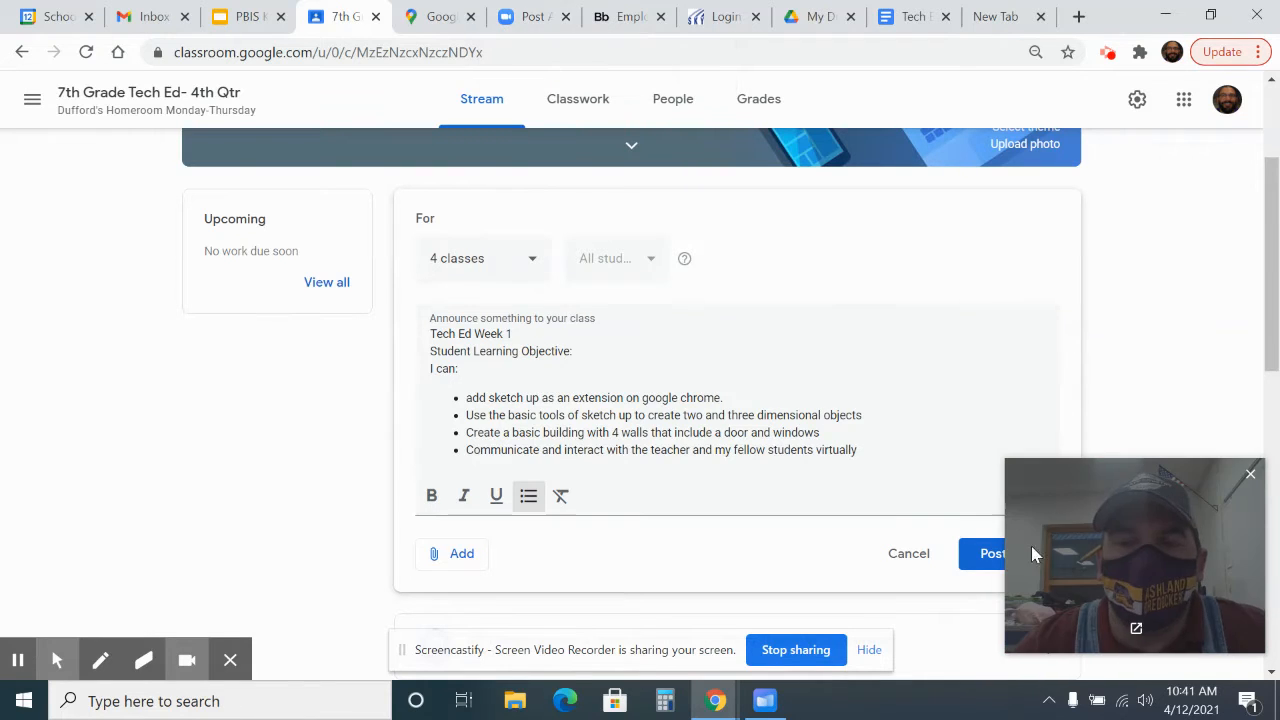
Step: Post the Tech Ed Week 1 objectives announcement to the stream for the 4 classes
left_click(992, 552)
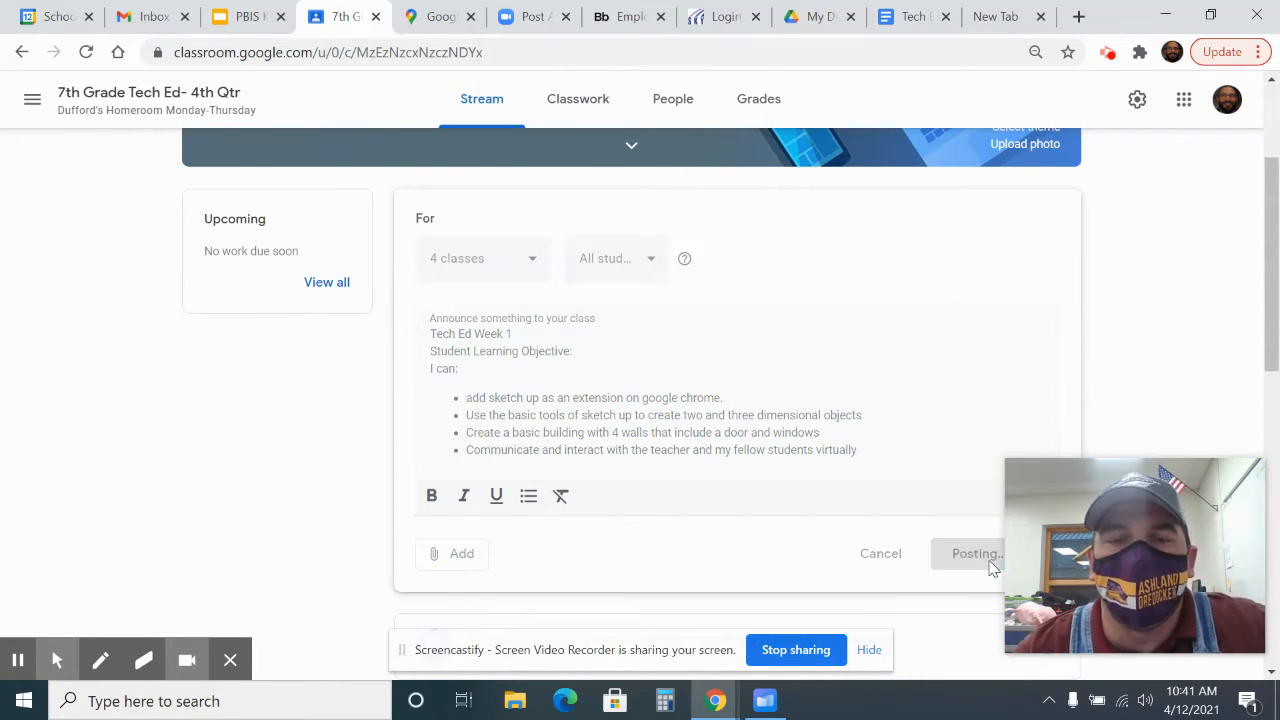
left_click(972, 552)
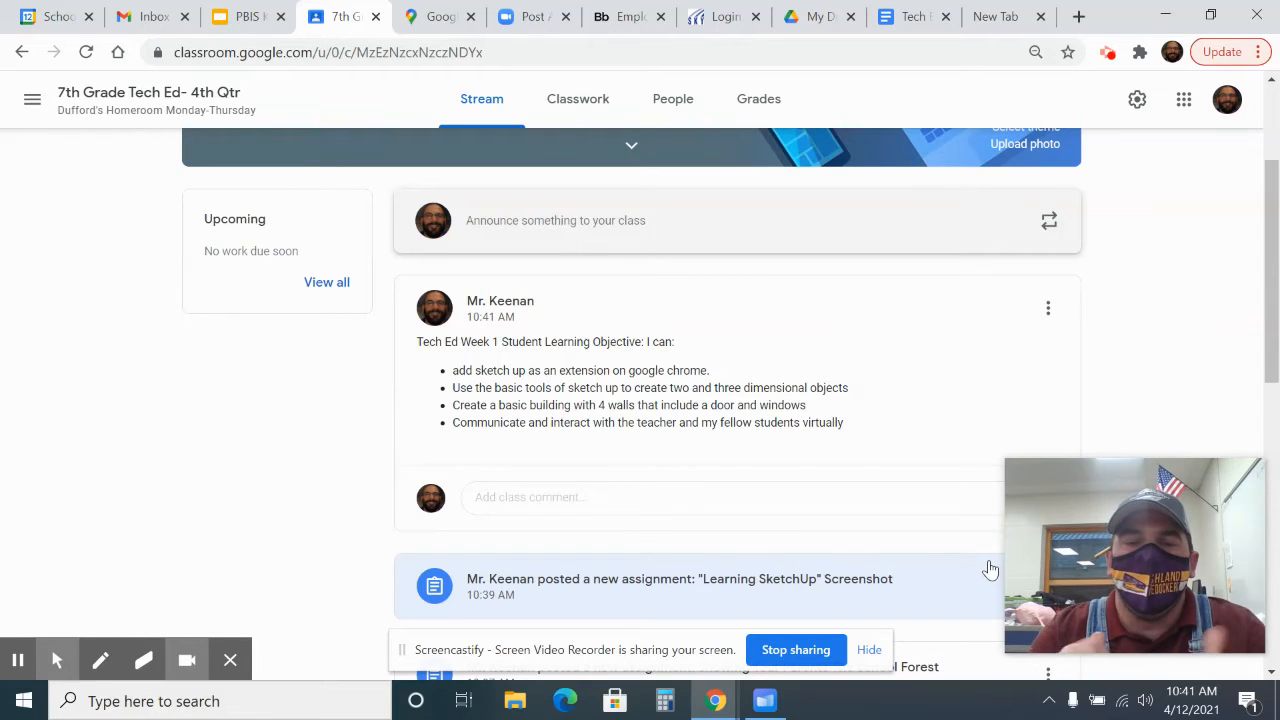
mouse_move(716, 338)
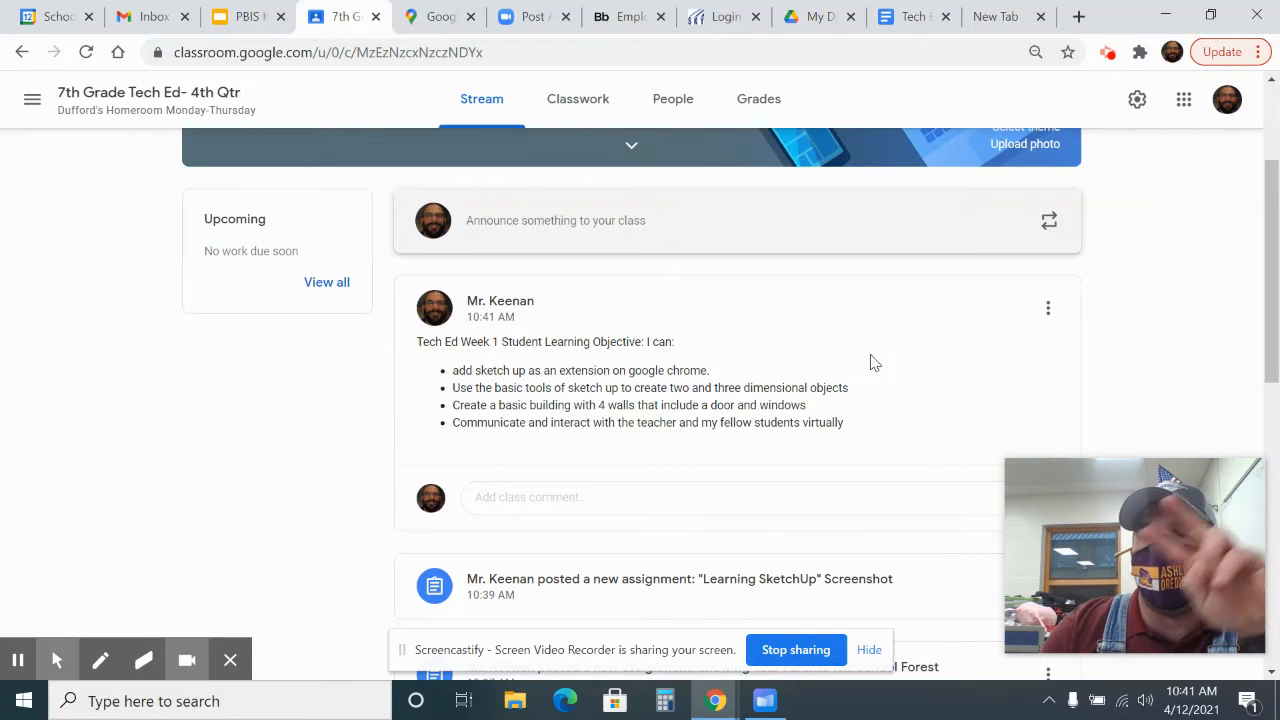
Step: Move the 7th Grade Zoom Link post to the top of the stream via its options menu
scroll("down", 3)
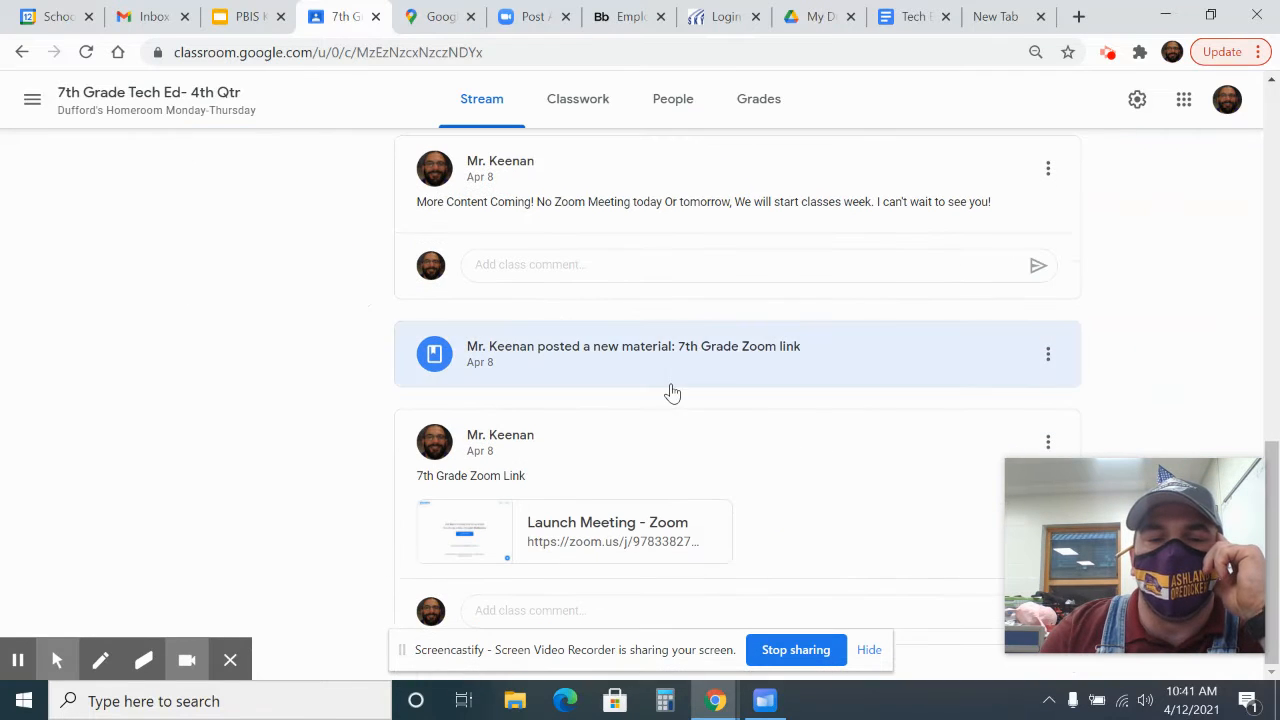
mouse_move(632, 544)
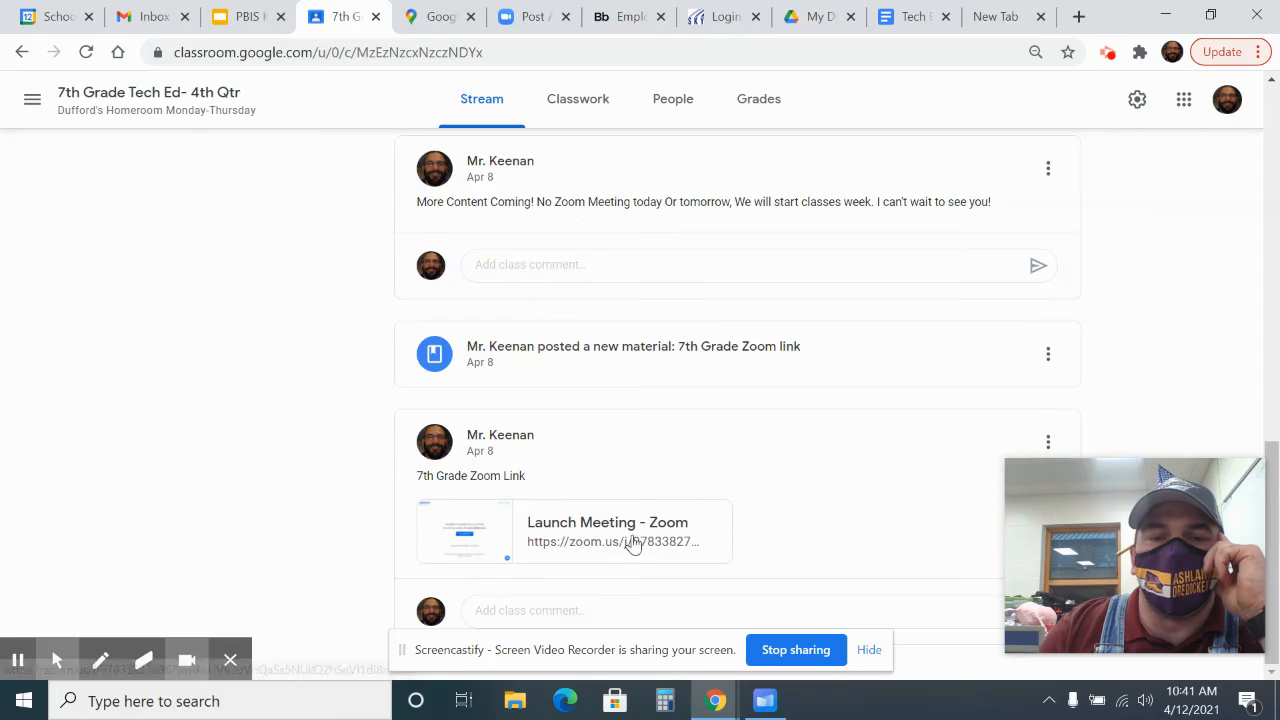
left_click(1048, 442)
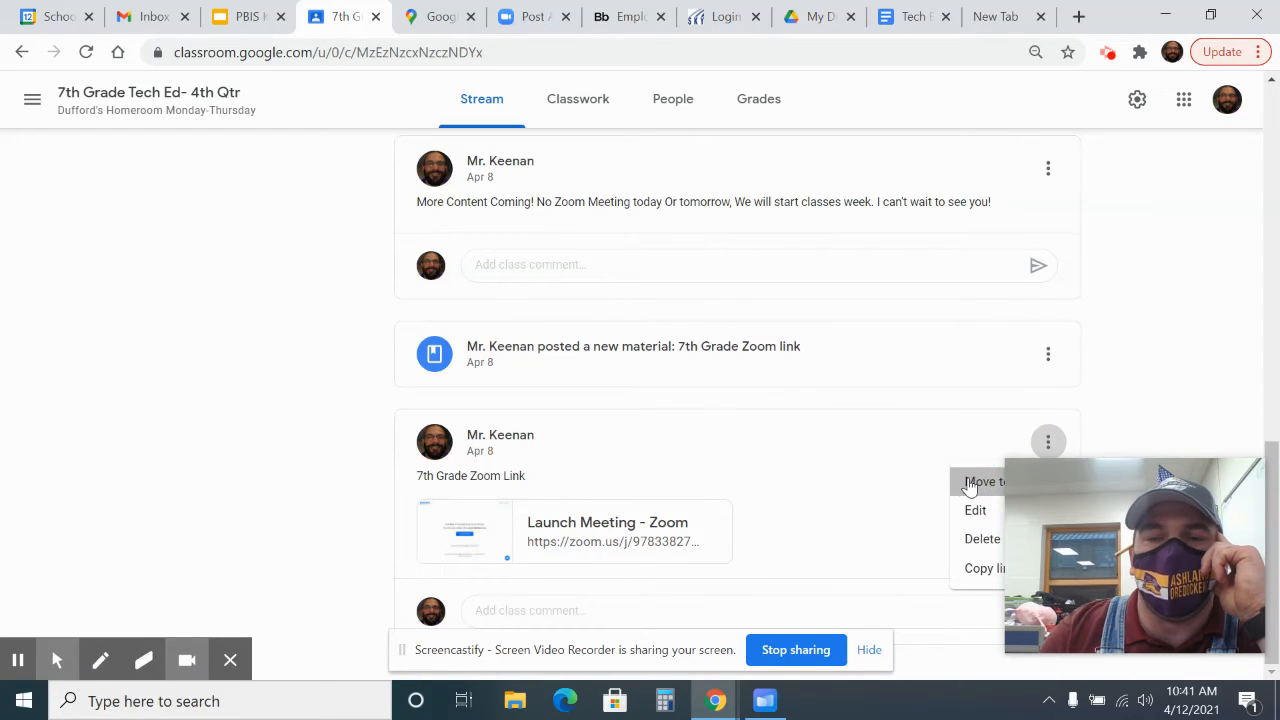
left_click(982, 480)
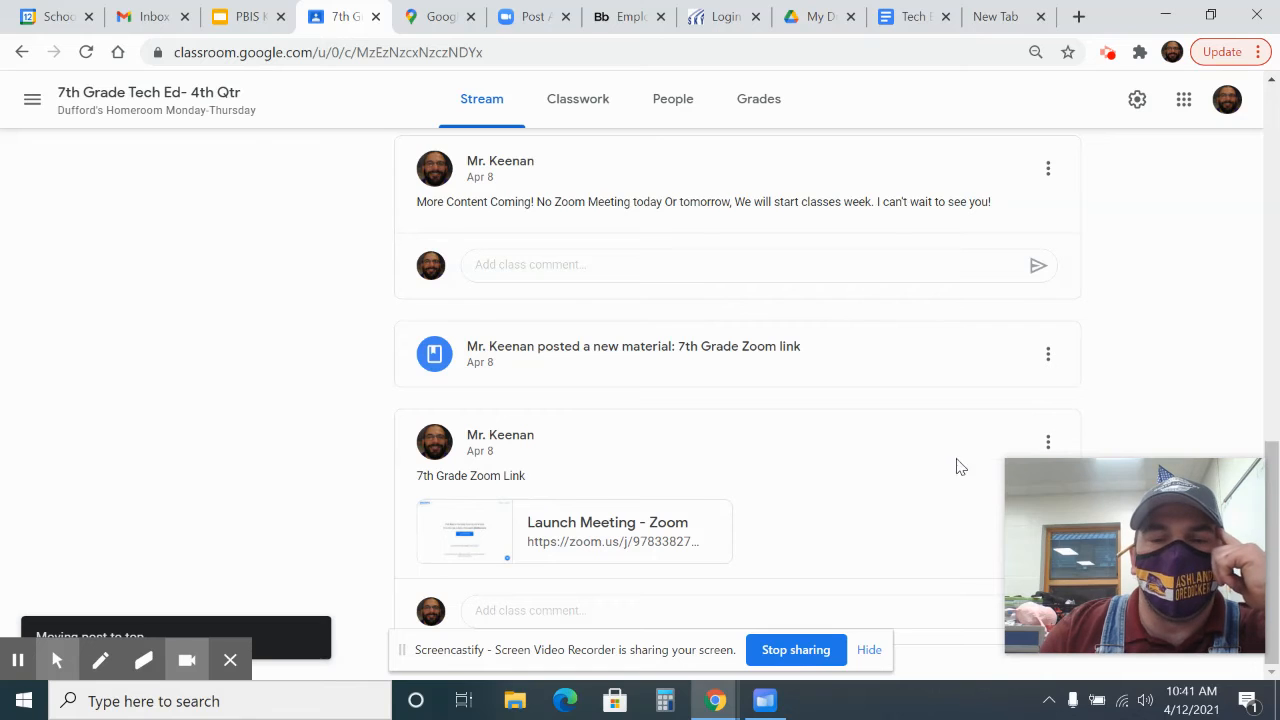
scroll("down", 3)
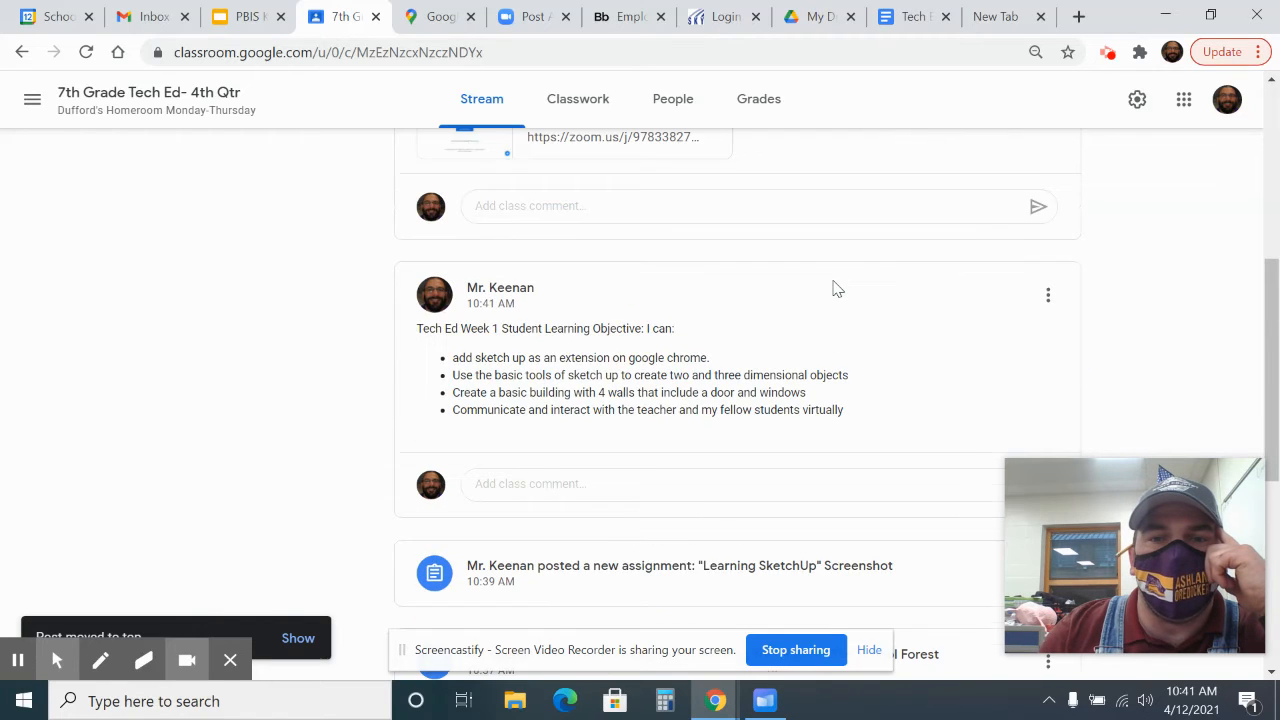
scroll("up", 3)
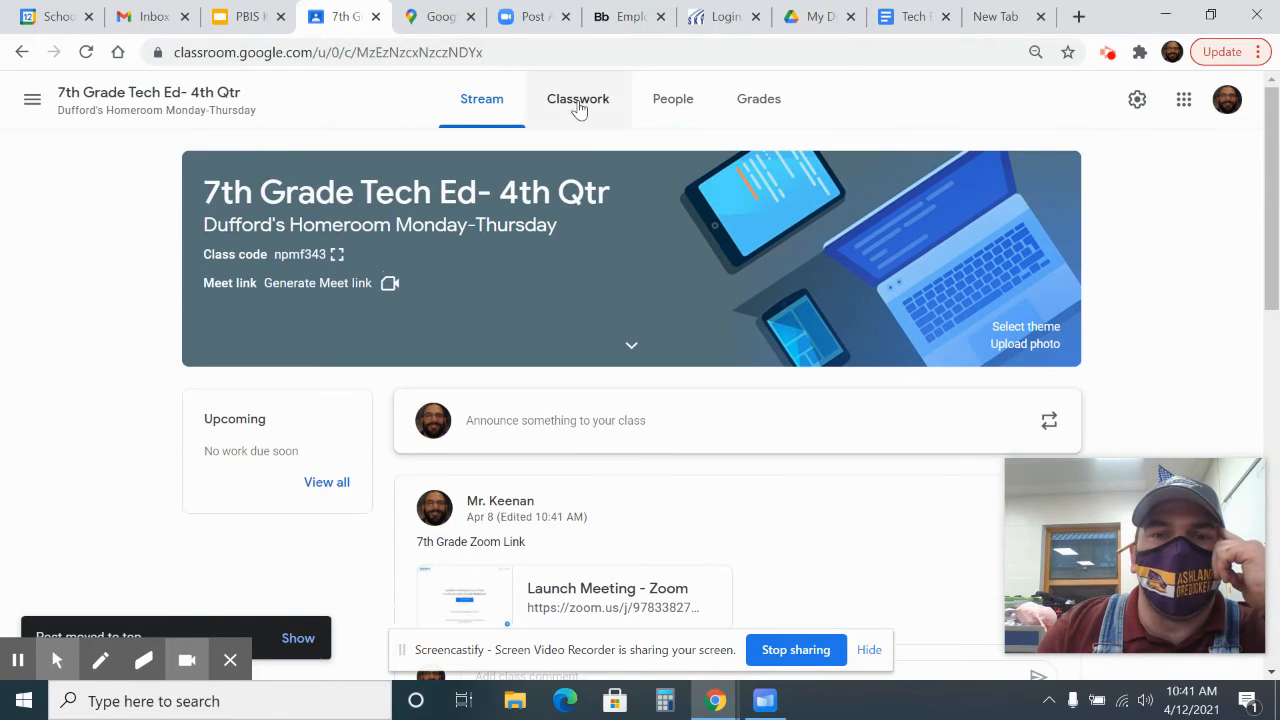
Step: Show the Classwork page with the 7th Grade Zoom link material expanded to its meeting link
left_click(576, 98)
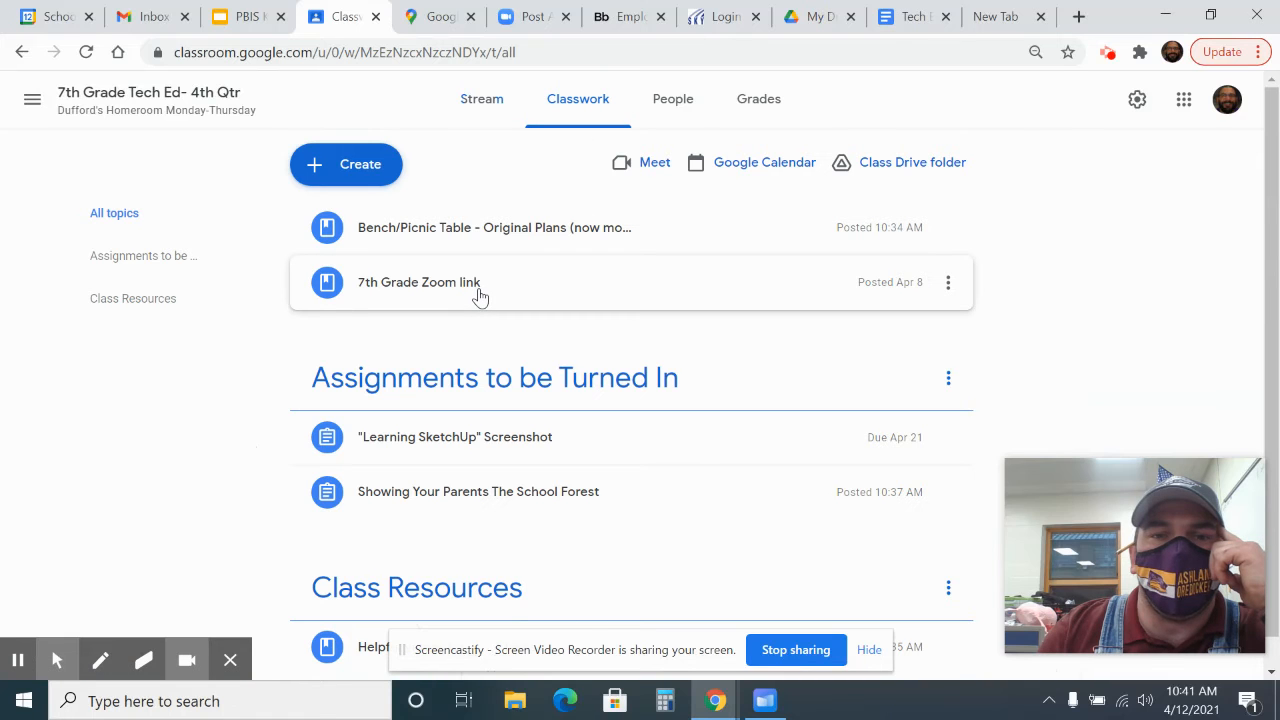
left_click(418, 282)
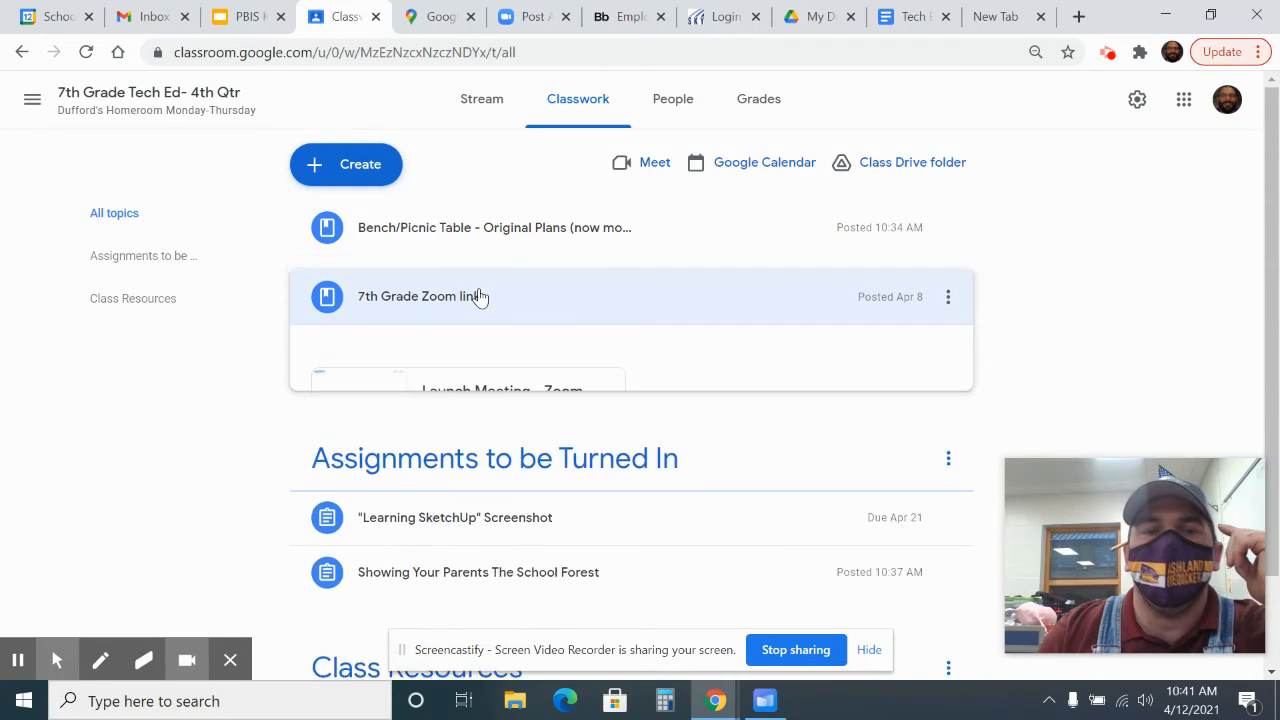
left_click(418, 296)
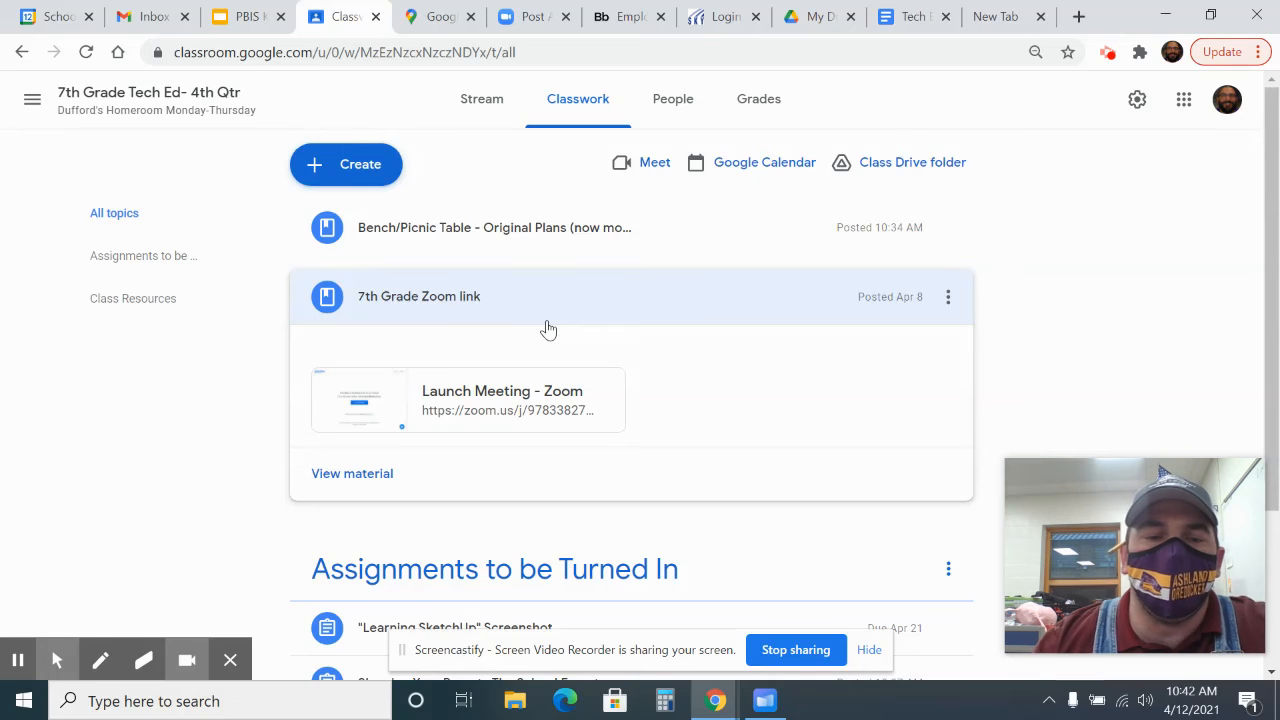
scroll("down", 3)
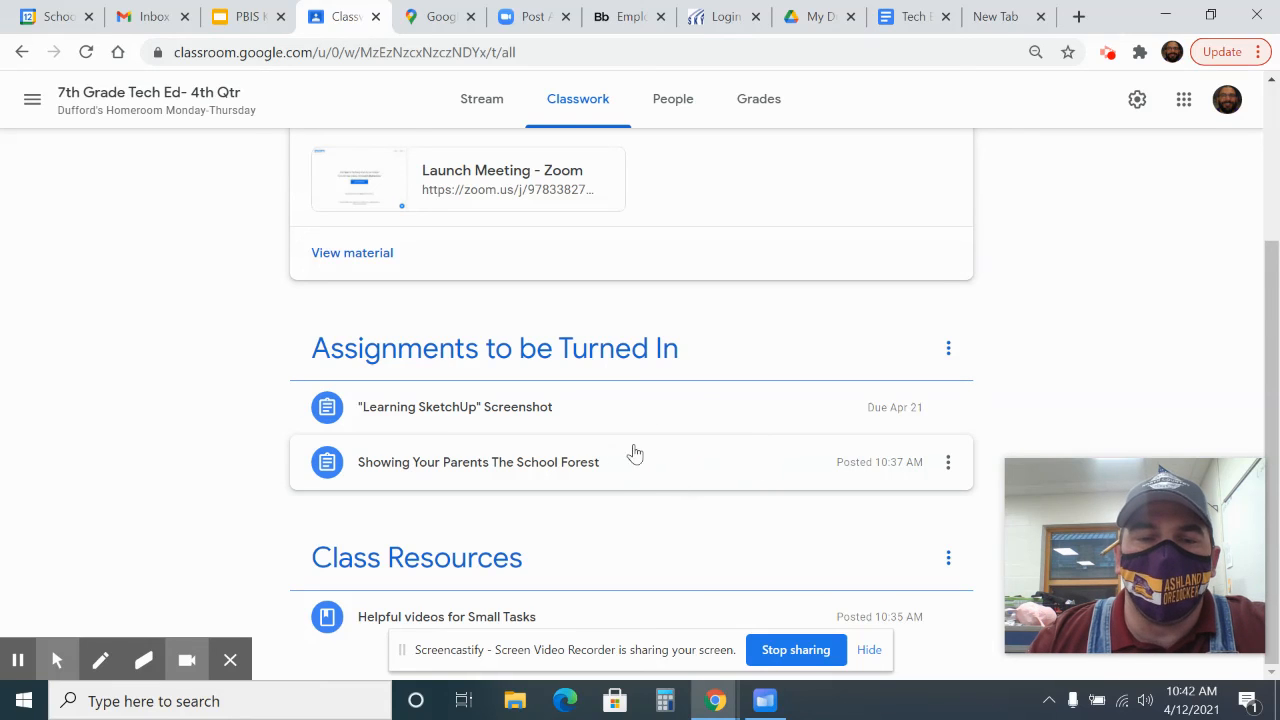
scroll("up", 3)
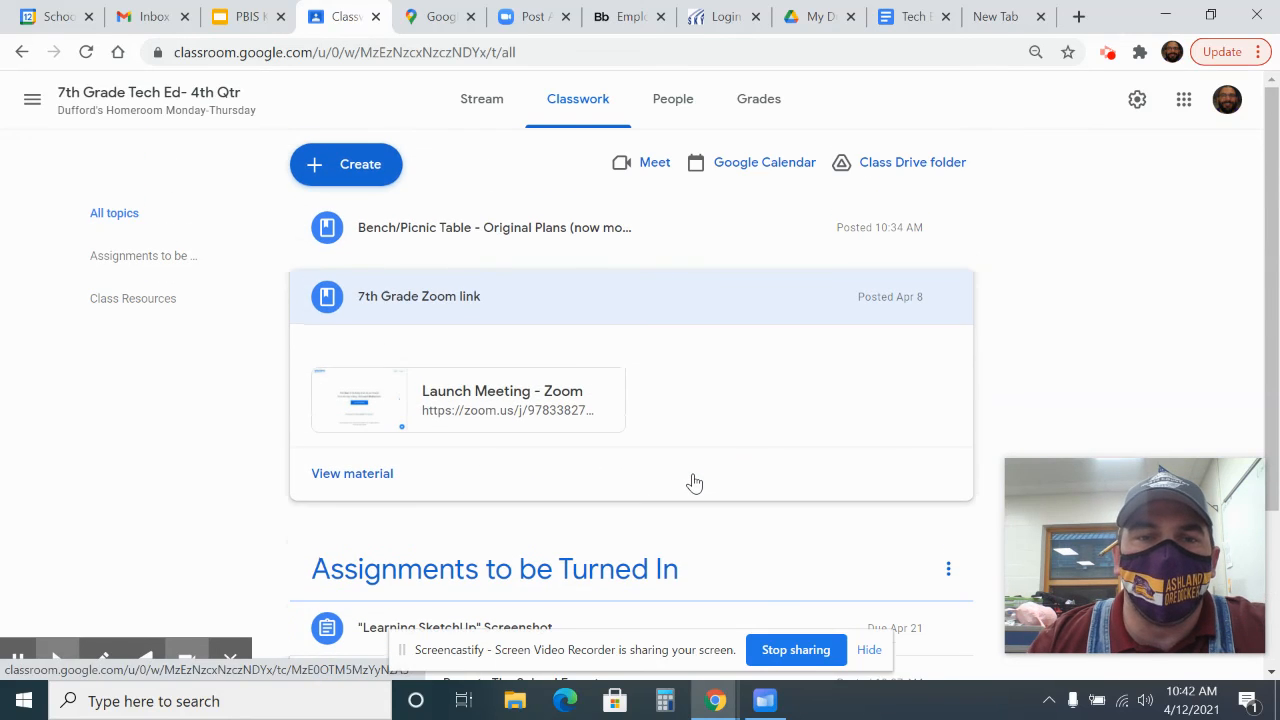